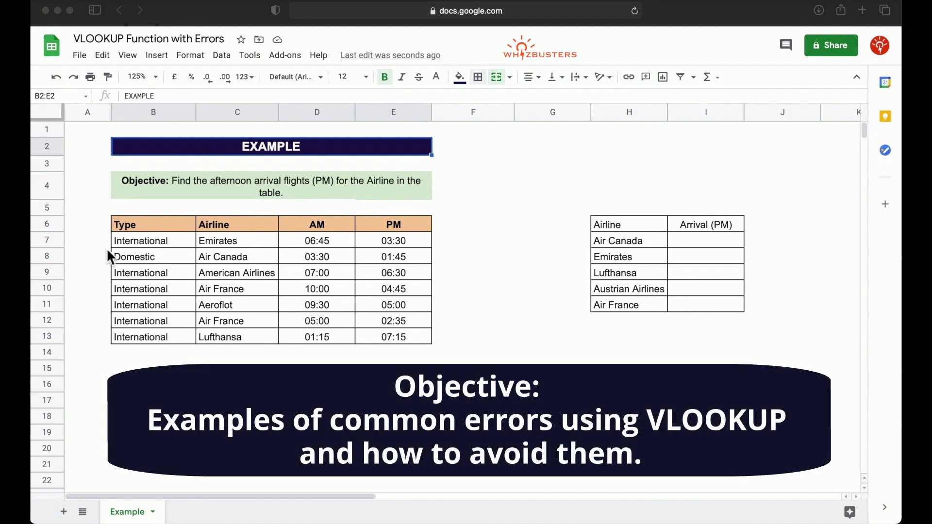
mouse_move(181, 289)
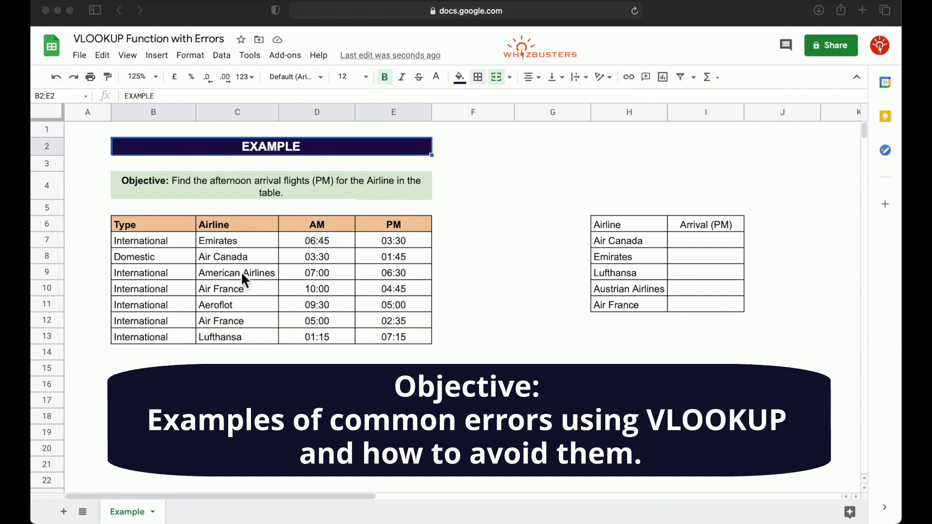
mouse_move(330, 259)
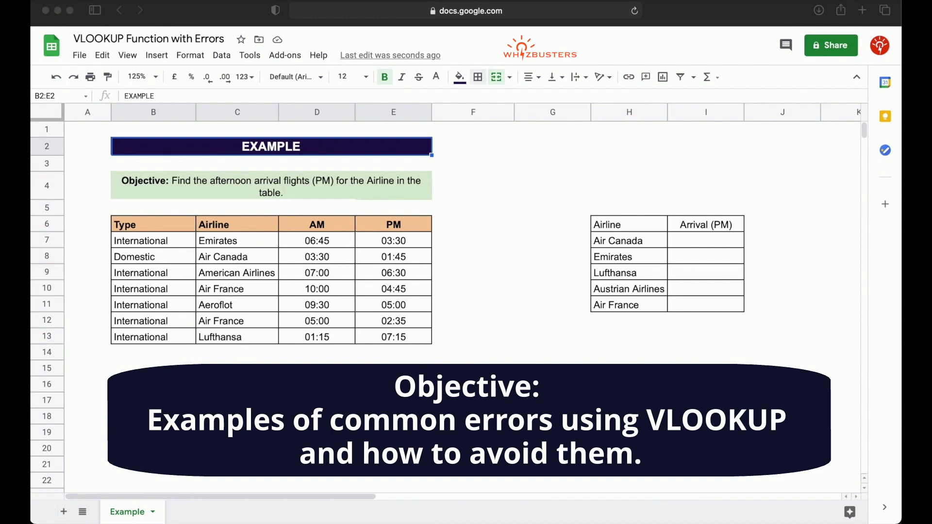
mouse_move(412, 338)
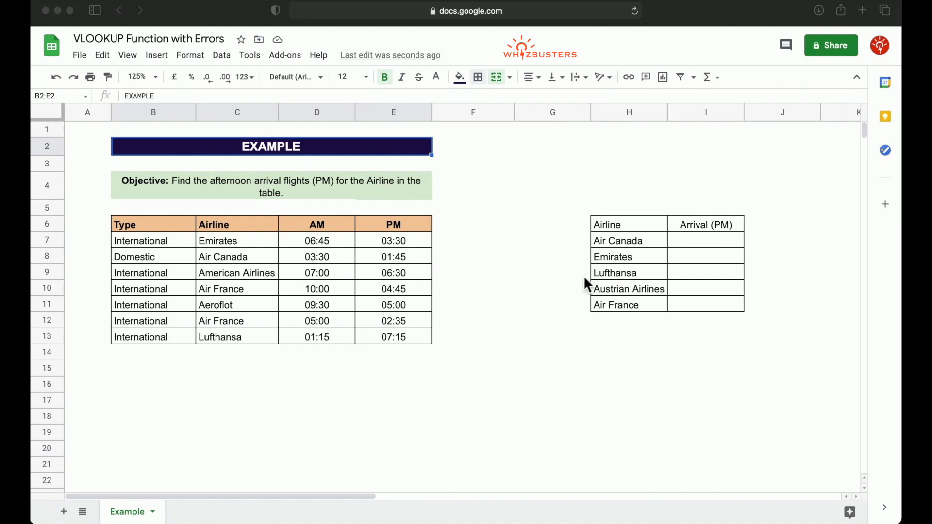
mouse_move(625, 280)
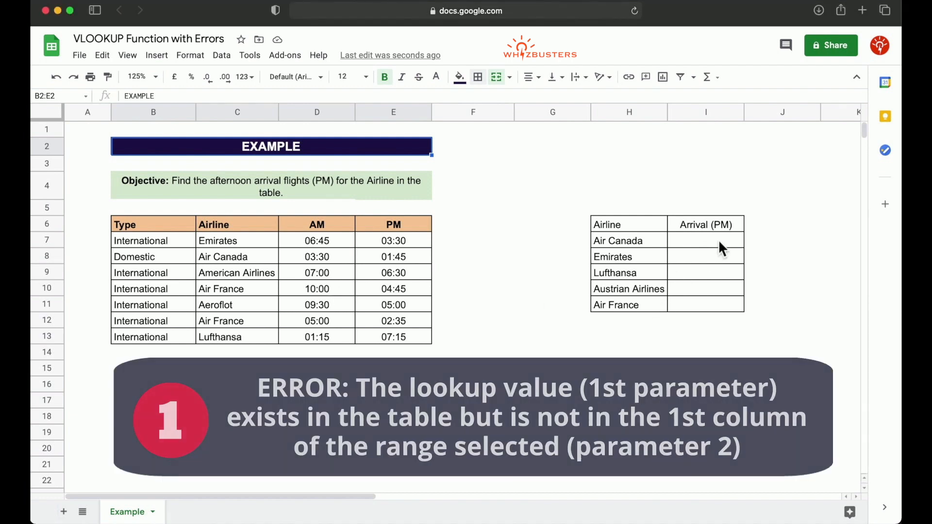
Step: Begin =VLOOKUP( in I7 with H7 (Air Canada) as lookup value and B7:E13 as range
text(=vlookup()
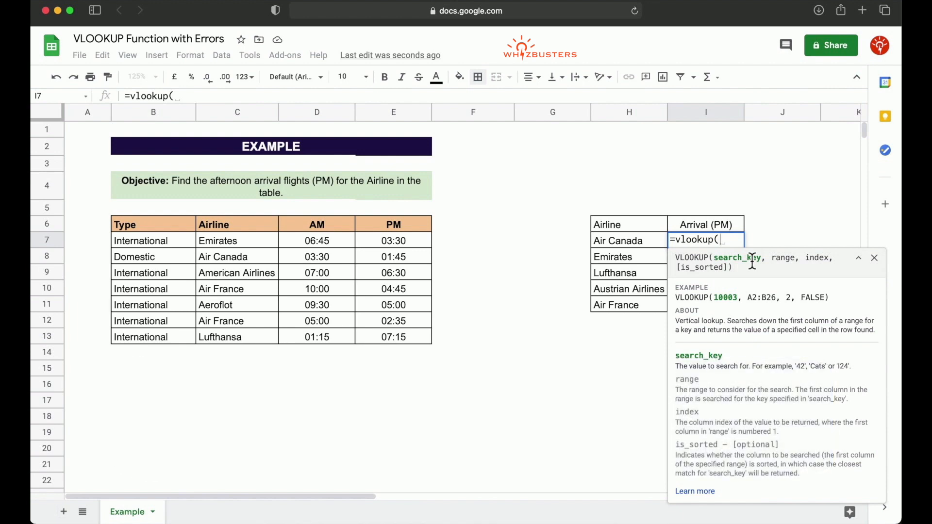
click(629, 240)
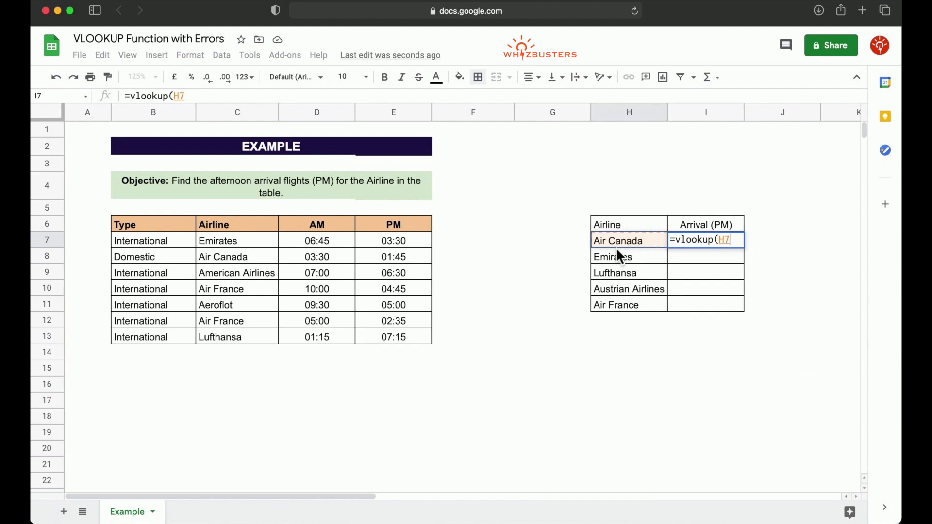
text(,)
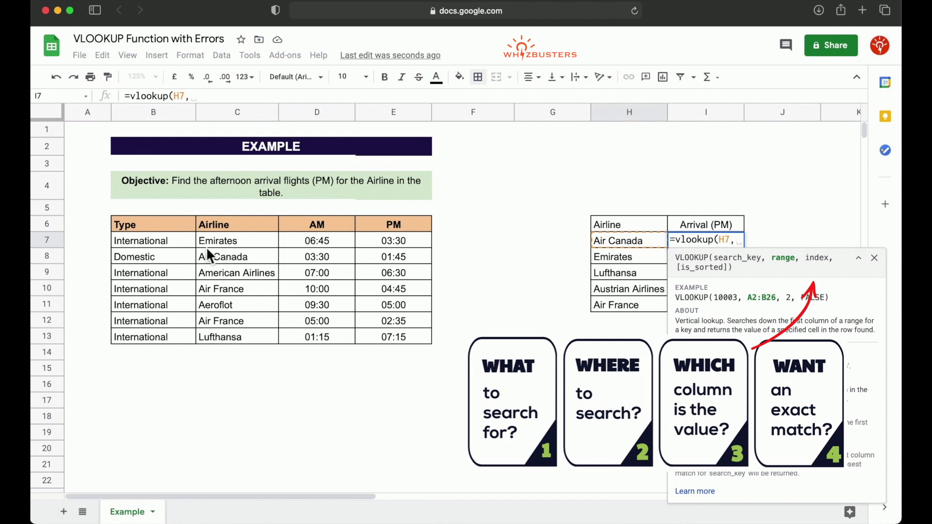
click(154, 240)
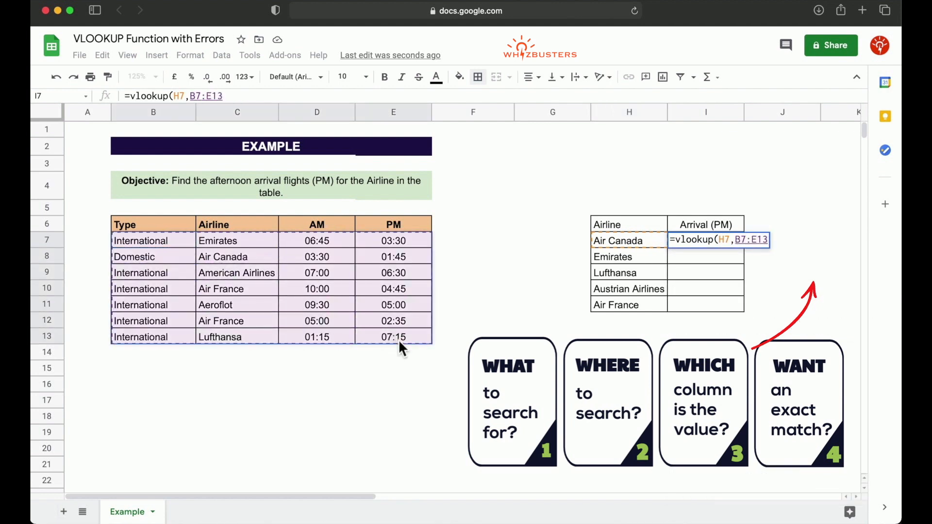
mouse_move(350, 300)
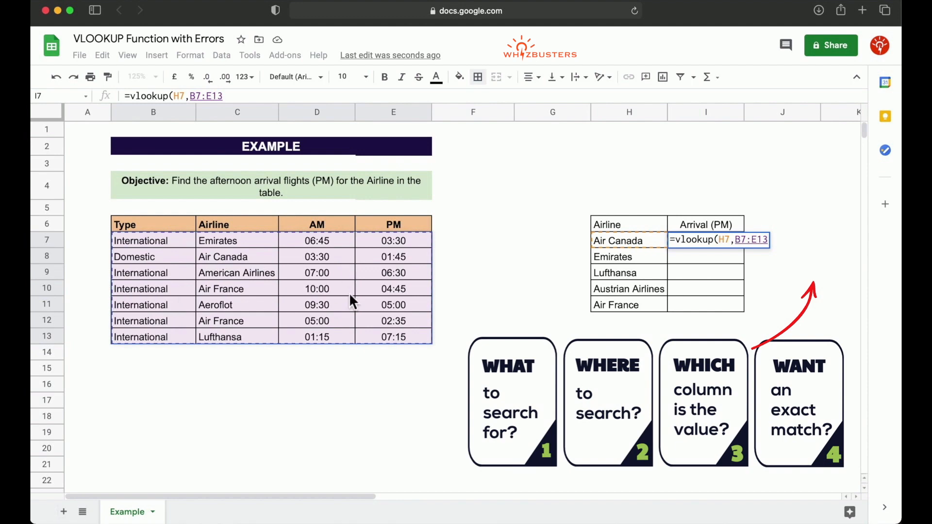
Step: Finish the I7 VLOOKUP with column 4 and FALSE; it returns #N/A
text(,)
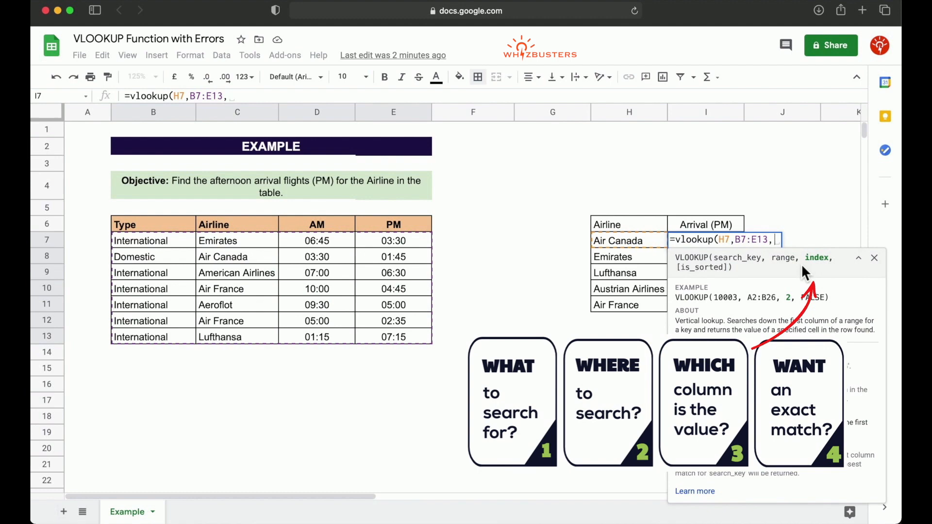
mouse_move(744, 275)
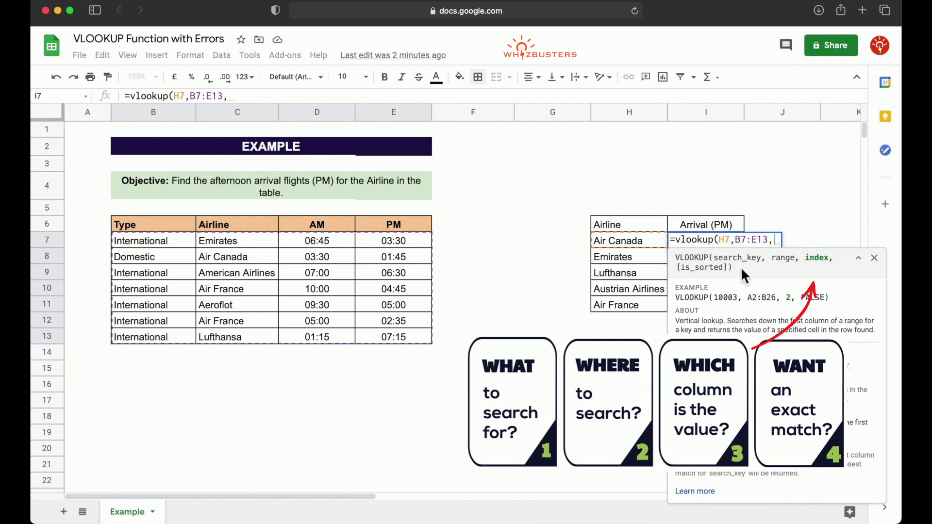
mouse_move(224, 232)
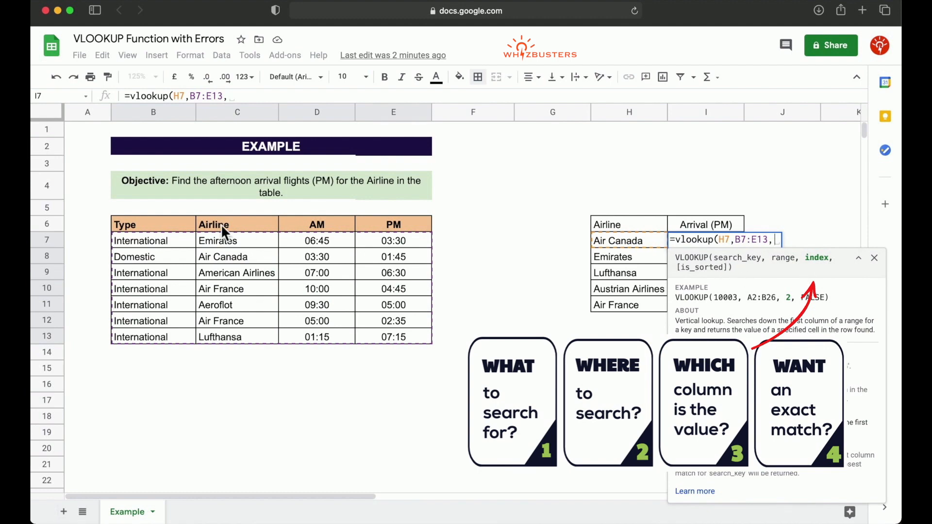
mouse_move(416, 319)
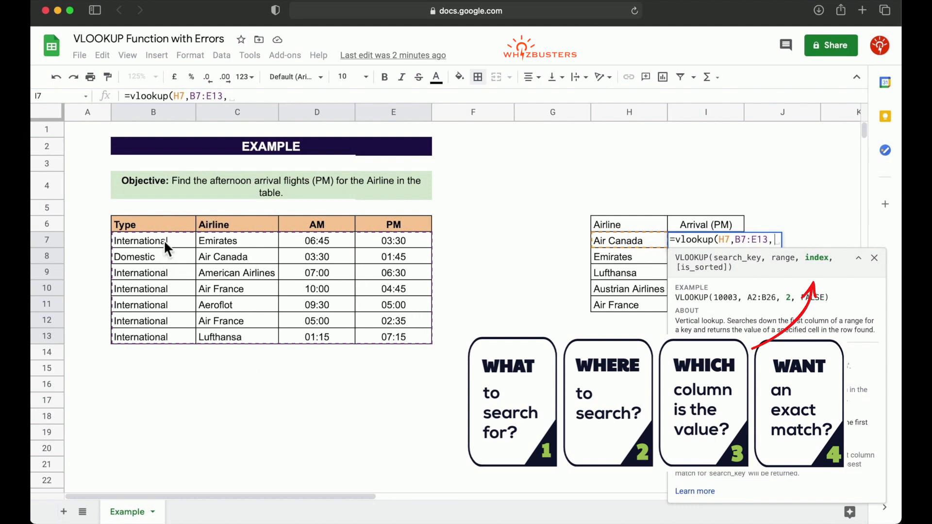
mouse_move(161, 358)
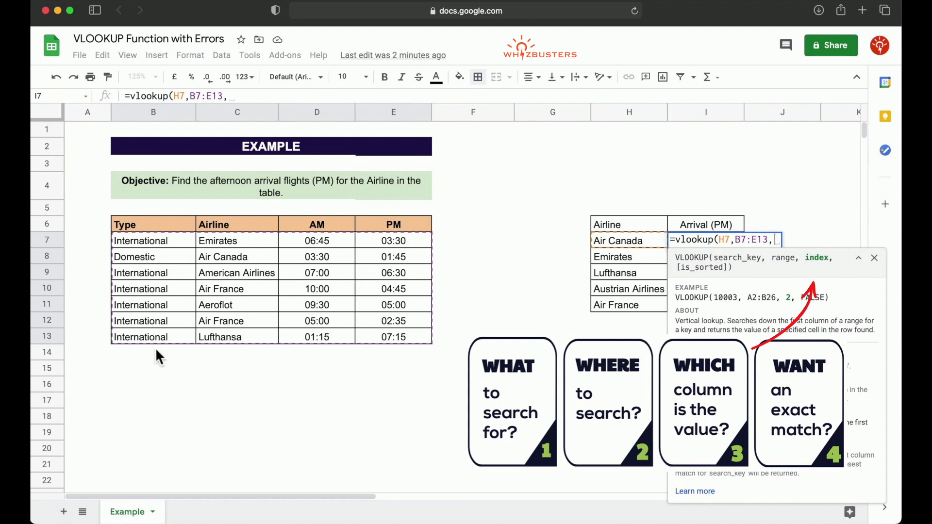
mouse_move(386, 255)
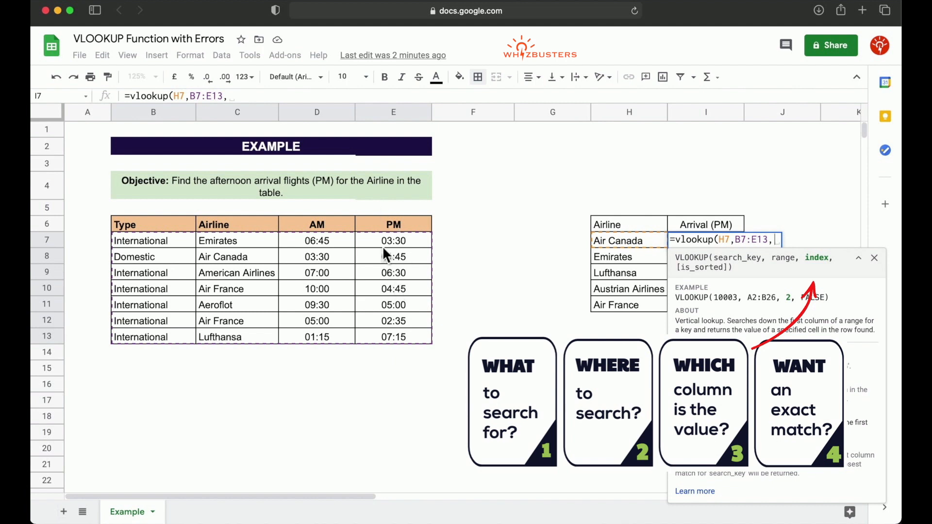
text(4)
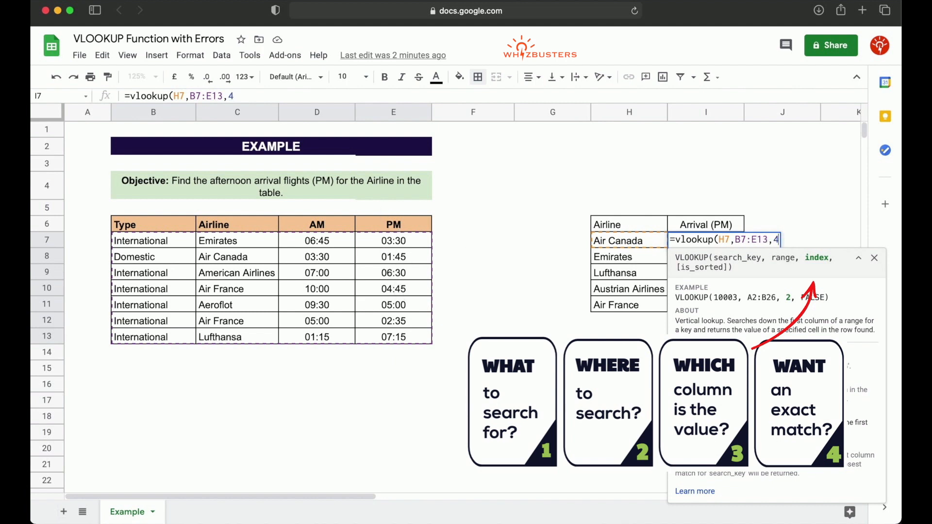
text(,)
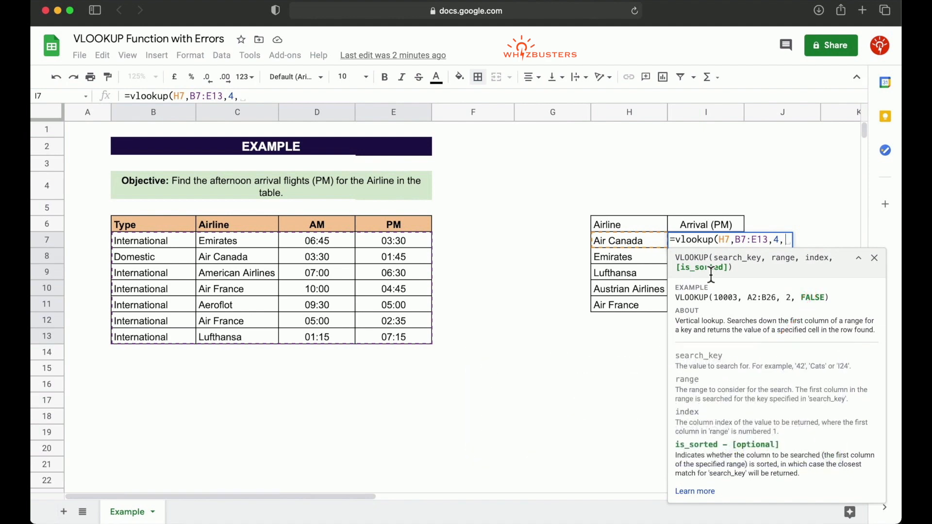
text(false)
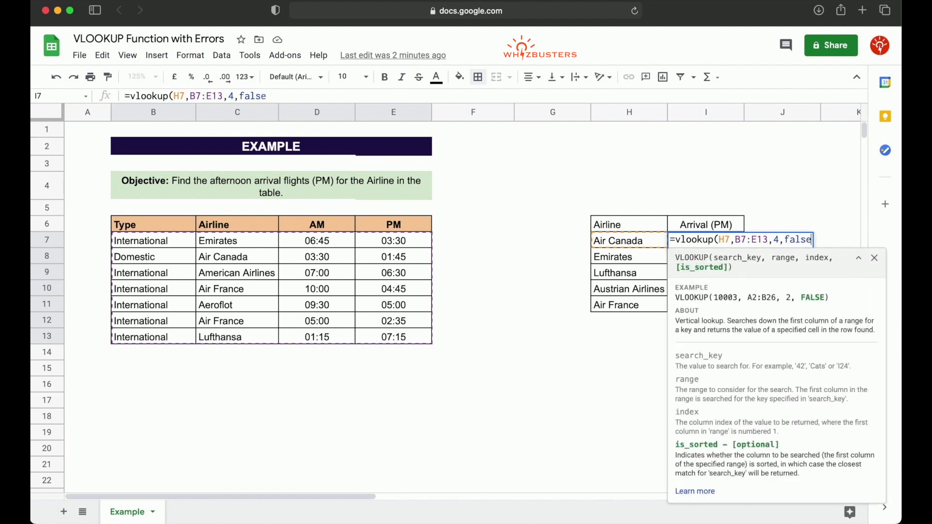
key(Enter)
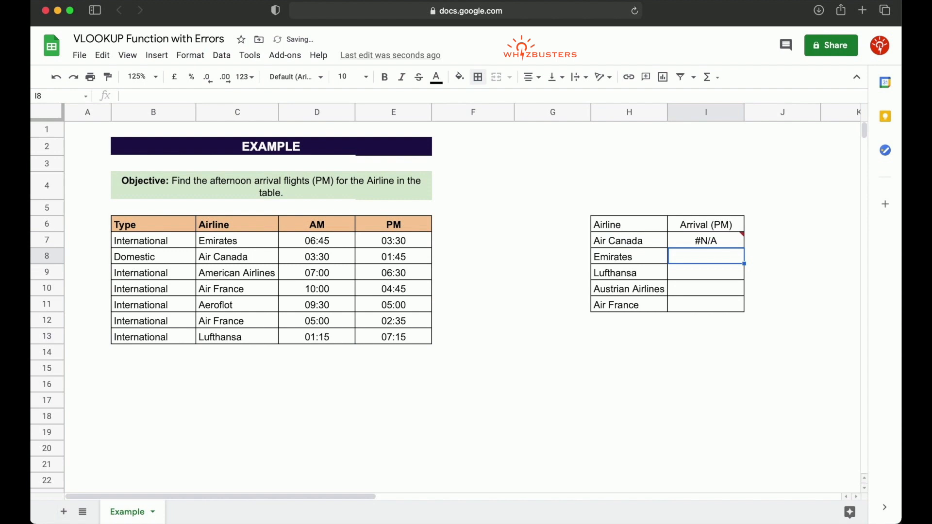
Step: Inspect the #N/A 'Air Canada not found' error in I7 and reopen its formula for editing
click(706, 241)
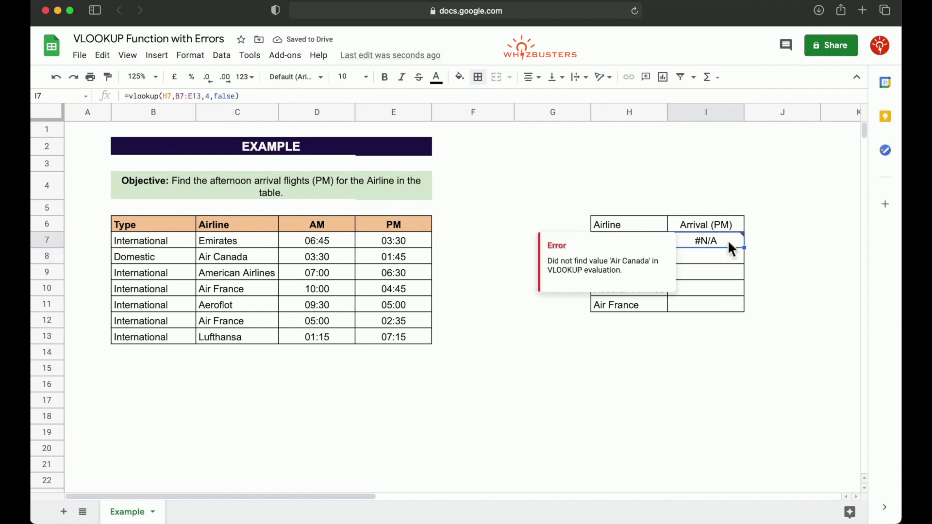
mouse_move(588, 275)
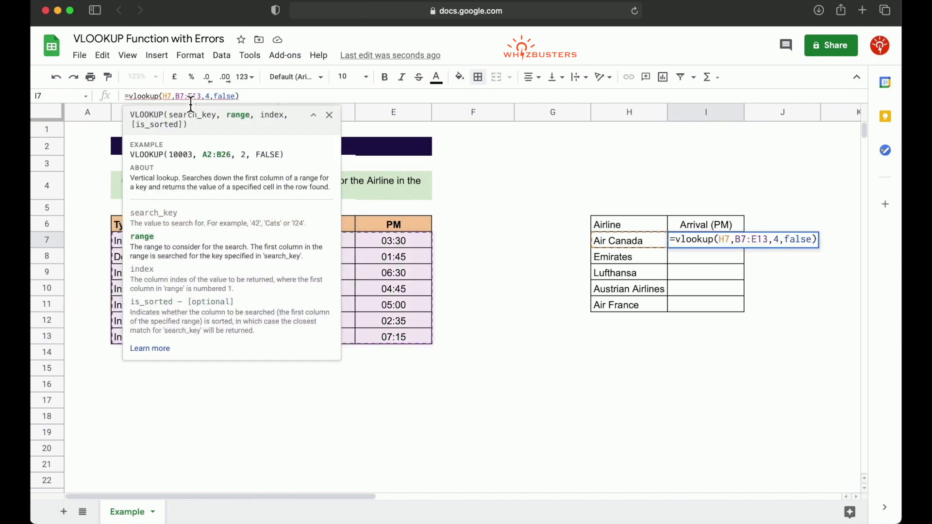
click(329, 115)
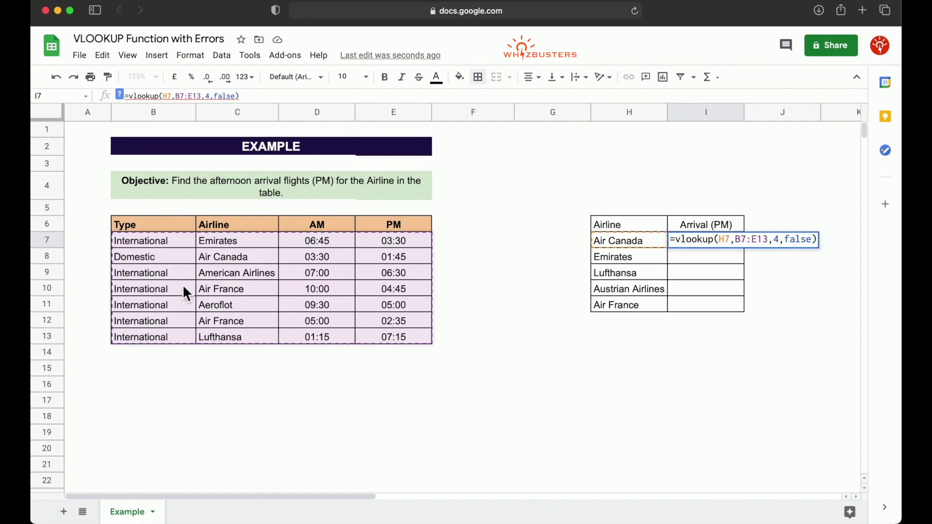
mouse_move(266, 300)
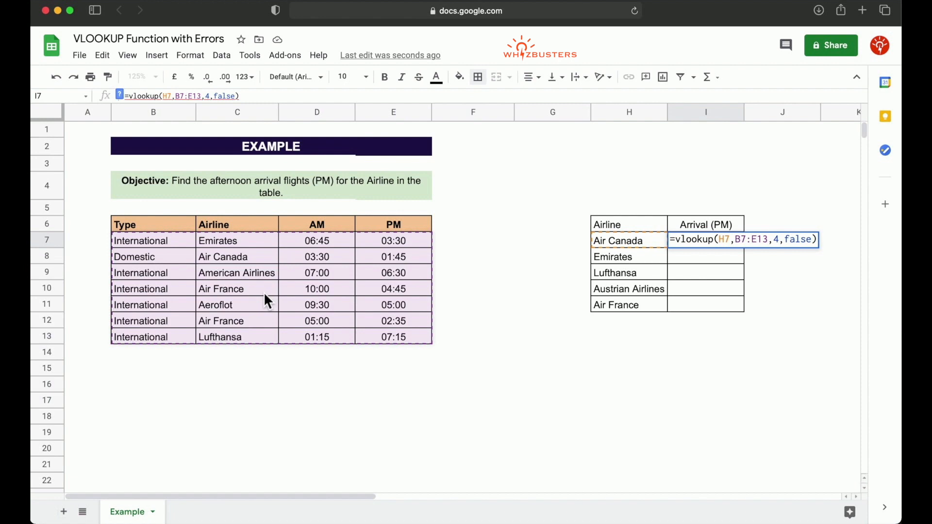
mouse_move(249, 306)
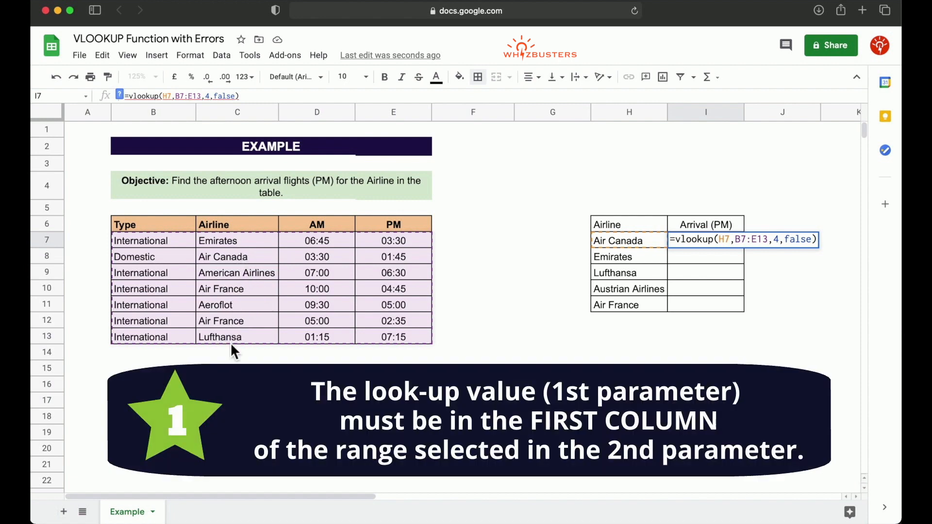
mouse_move(237, 302)
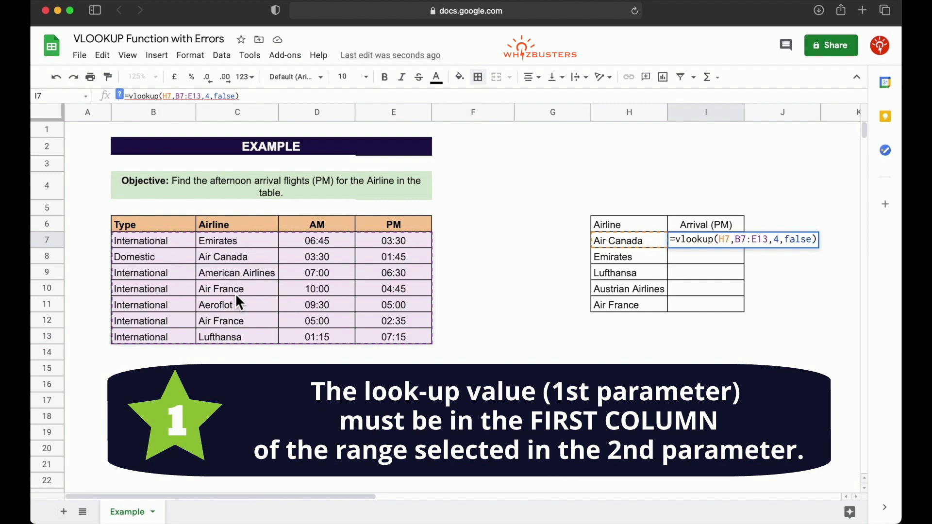
mouse_move(237, 331)
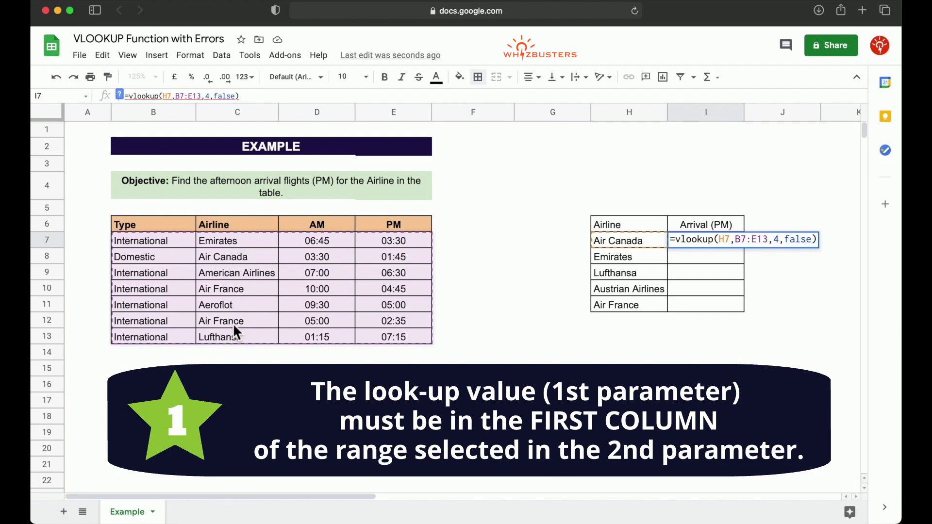
mouse_move(237, 295)
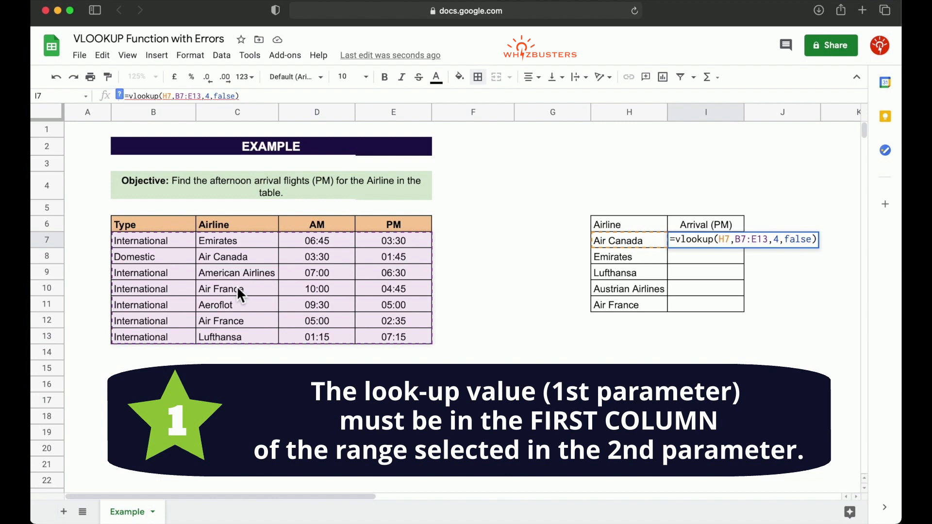
mouse_move(622, 272)
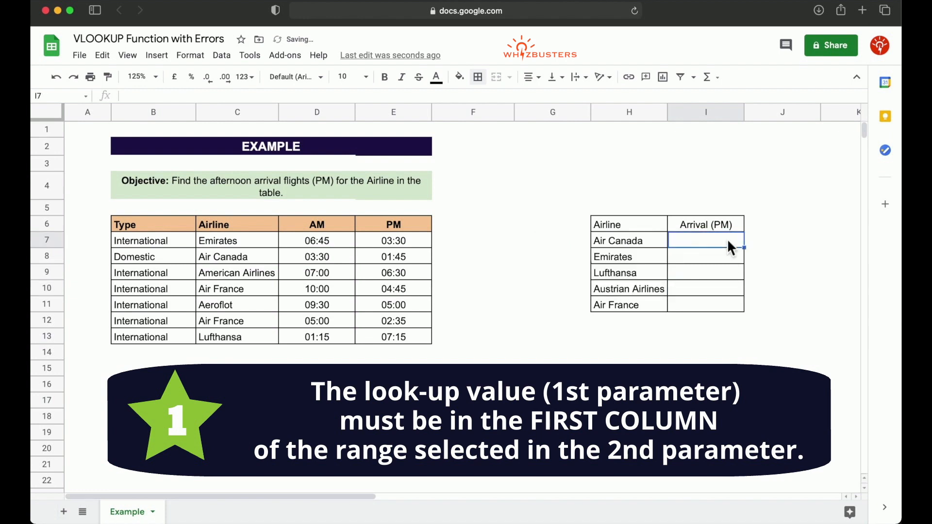
Step: Rewrite I7 as VLOOKUP of H7 in C7:E13, column 3, FALSE, returning 01:45
text(=vlookup()
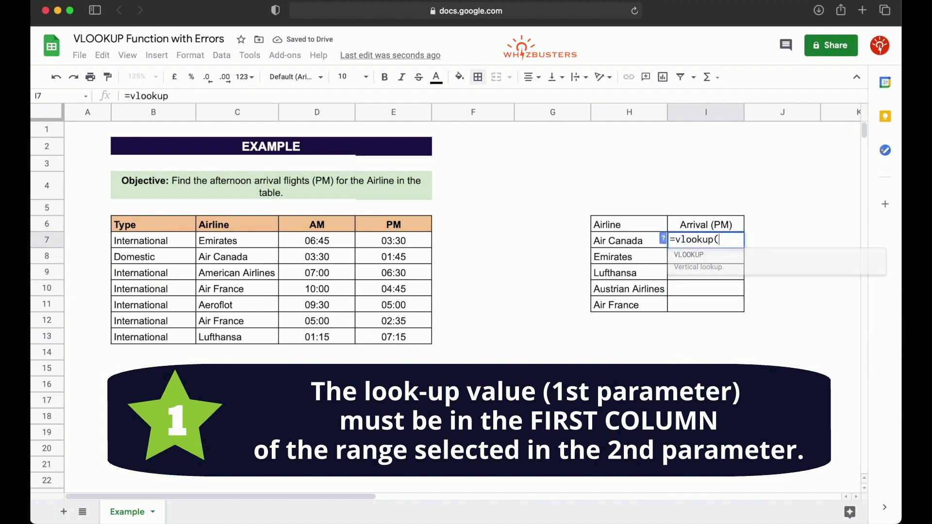
click(628, 241)
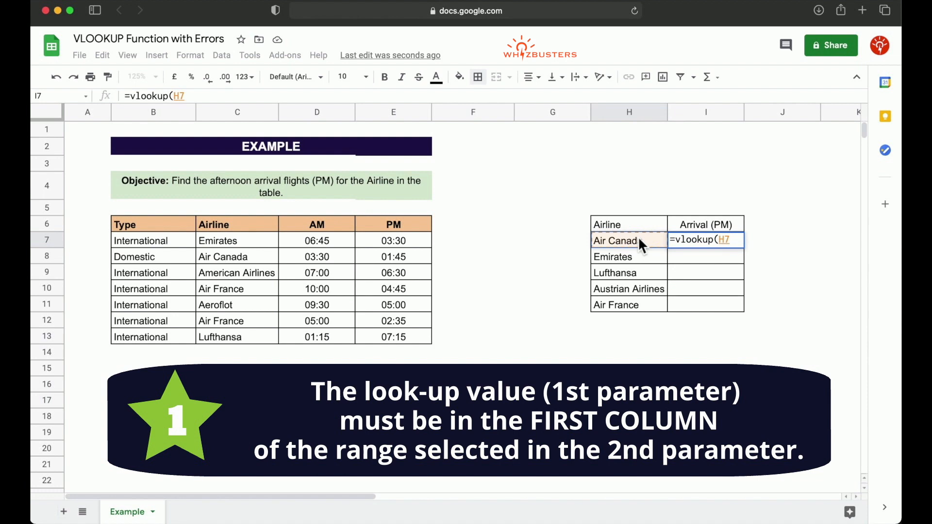
text(,C7:E13)
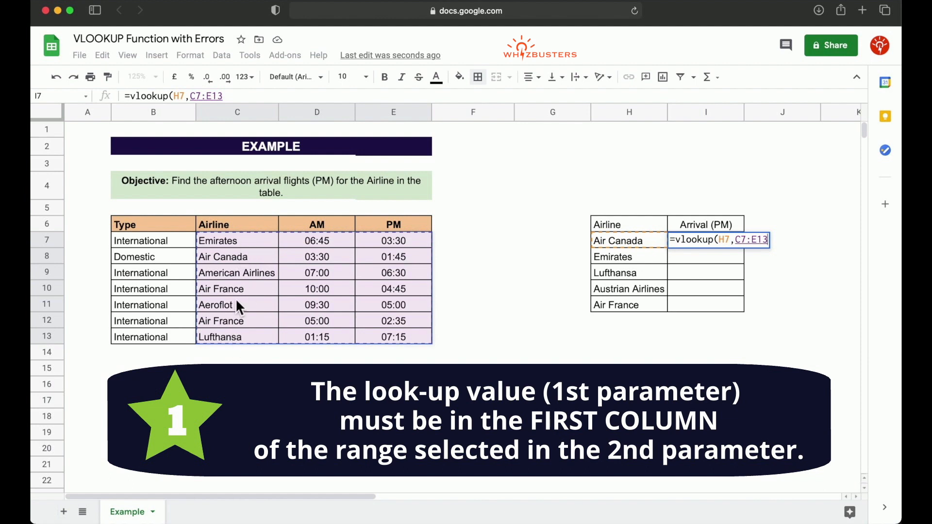
text(,)
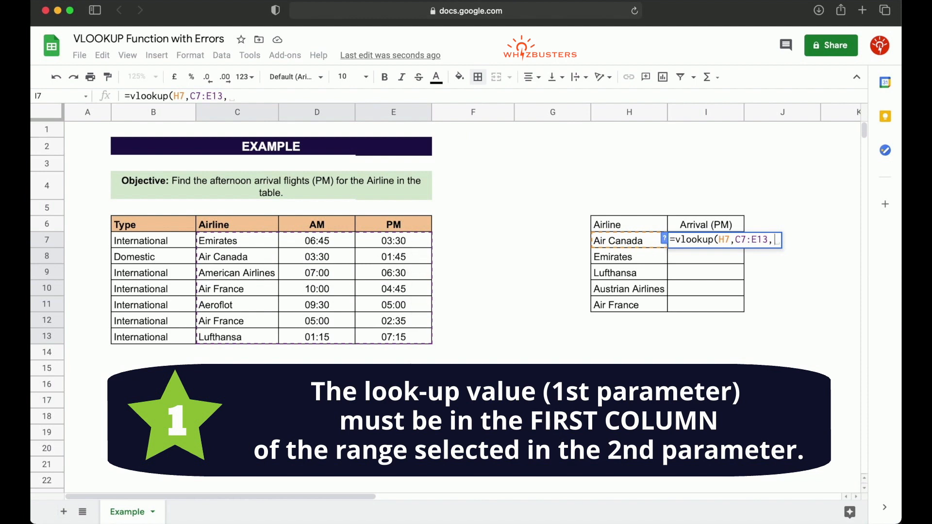
mouse_move(243, 240)
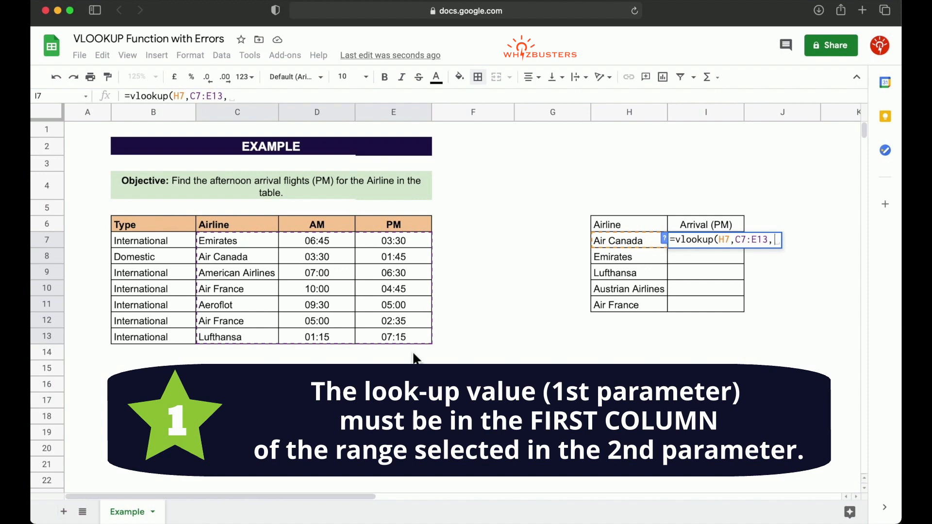
text(3,)
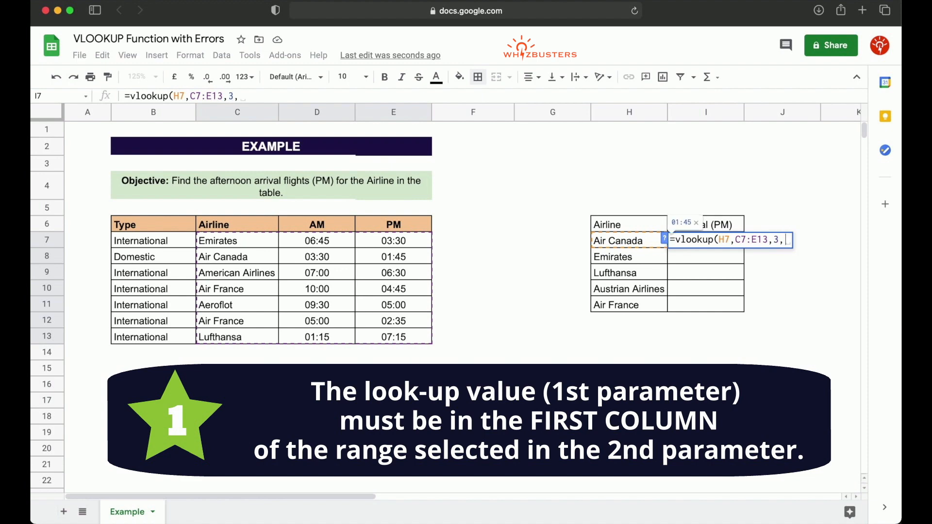
text(false))
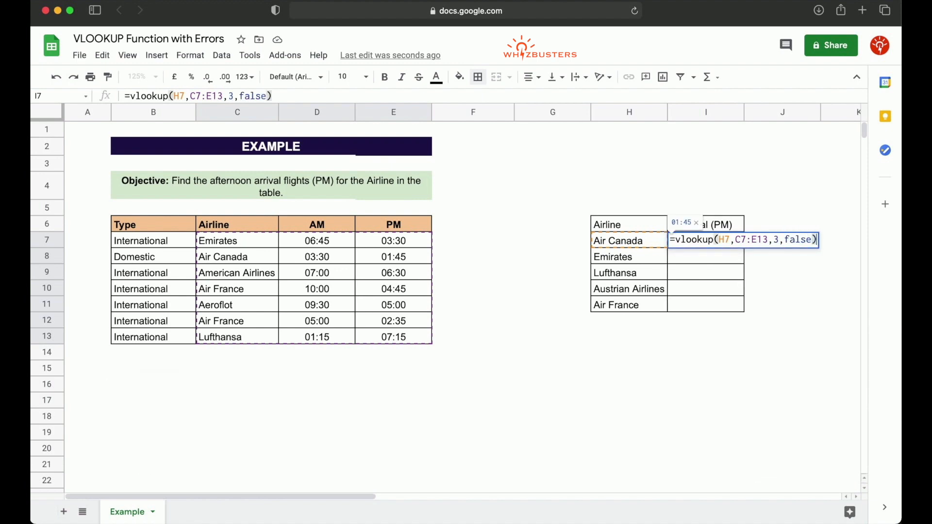
key(enter)
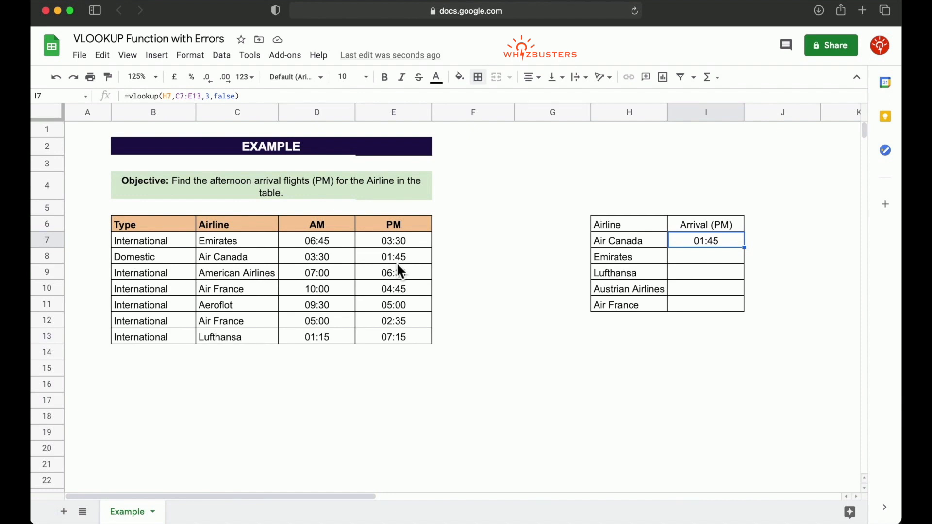
mouse_move(684, 294)
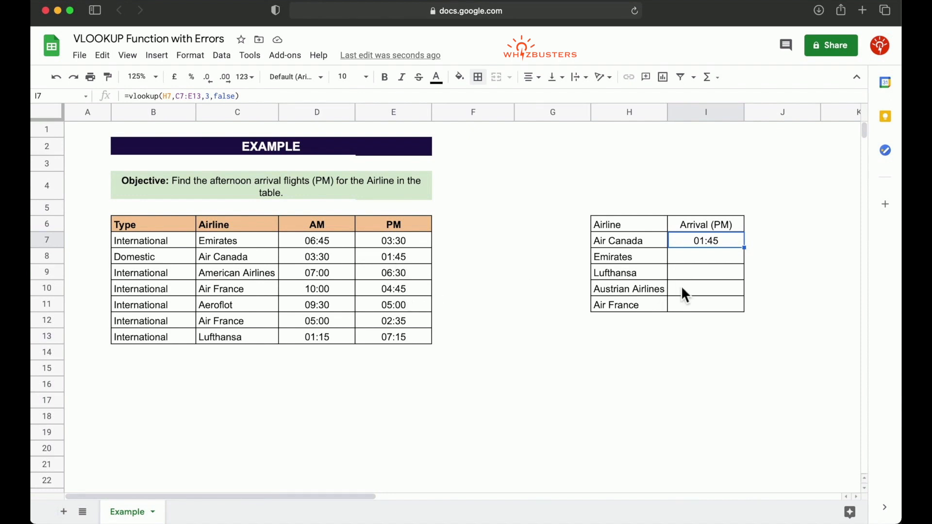
mouse_move(703, 287)
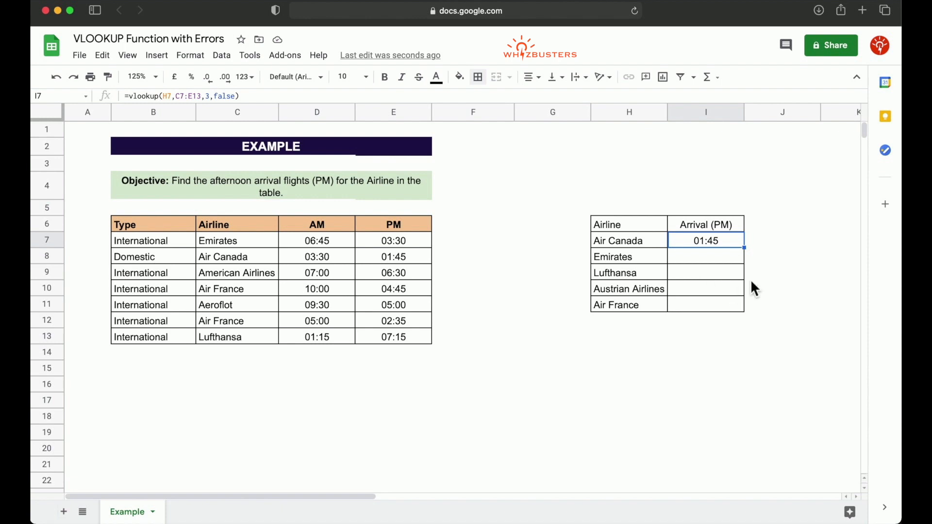
Step: Fill the lookup from I7 down to I11, giving 07:15 and 02:35 but #N/A for Emirates and Austrian Airlines
drag(706, 256, 705, 304)
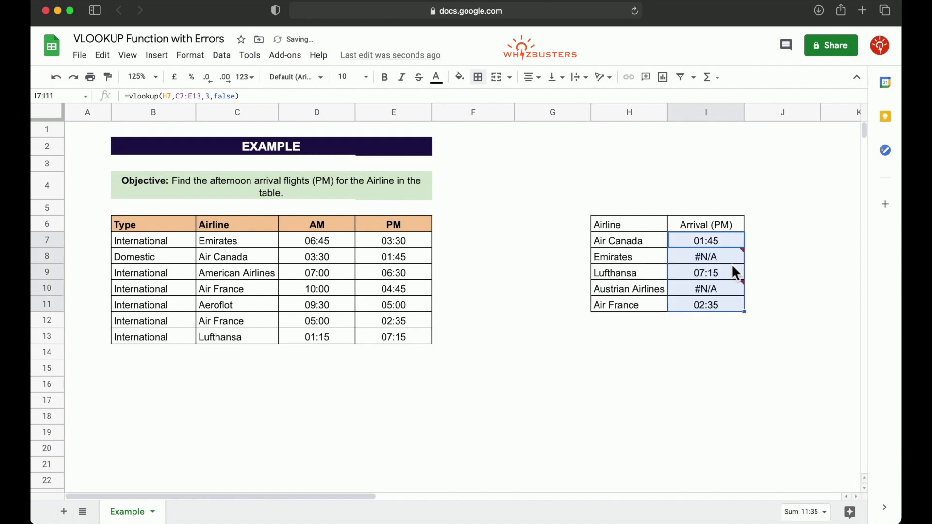
click(705, 256)
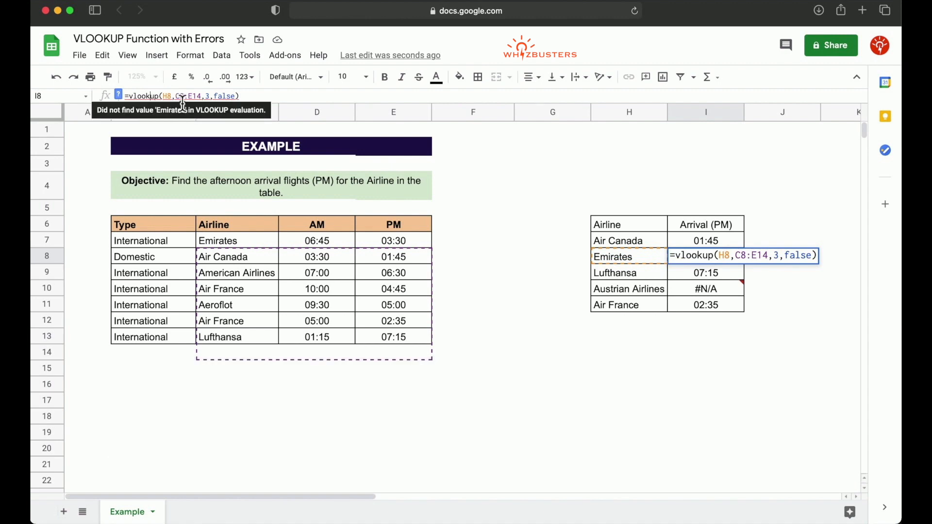
mouse_move(255, 281)
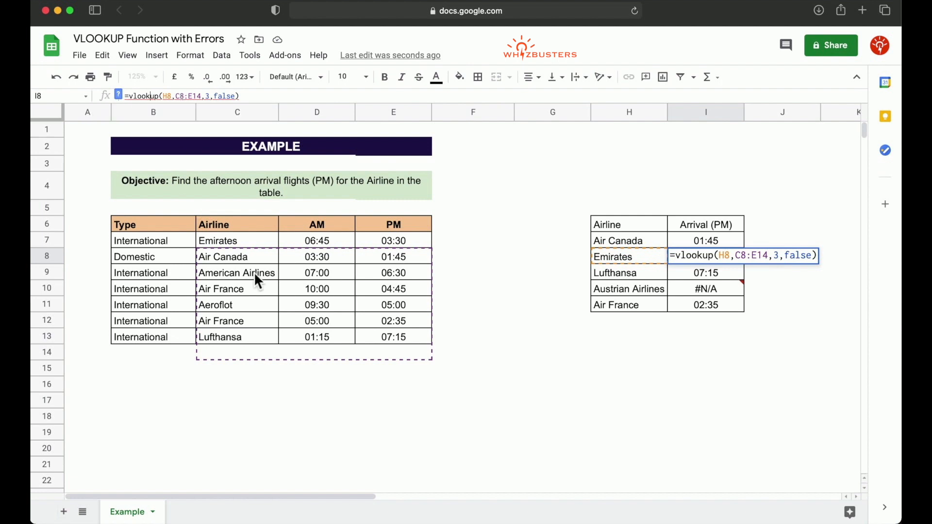
mouse_move(227, 262)
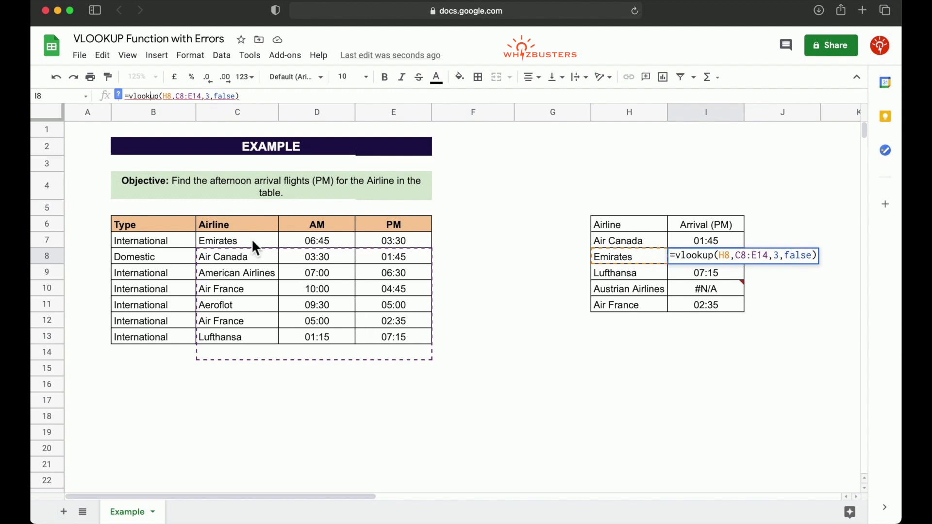
mouse_move(412, 350)
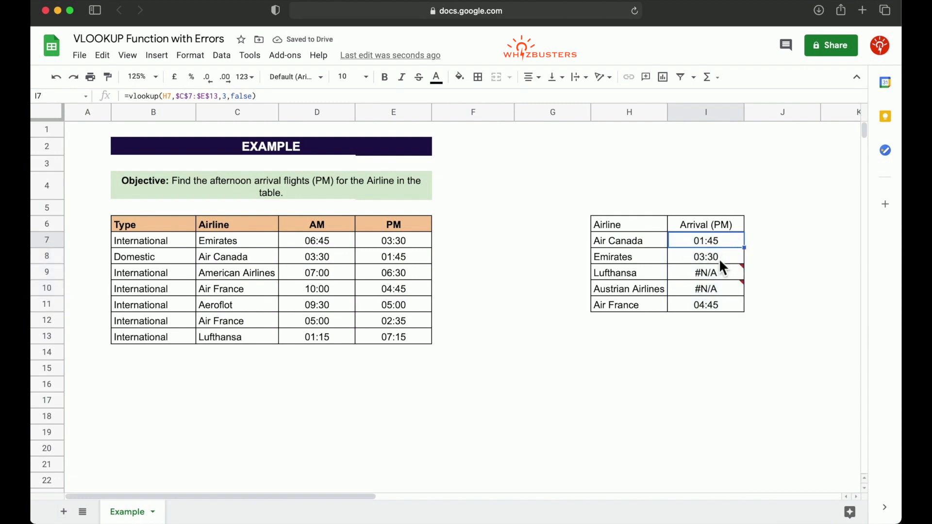
click(705, 256)
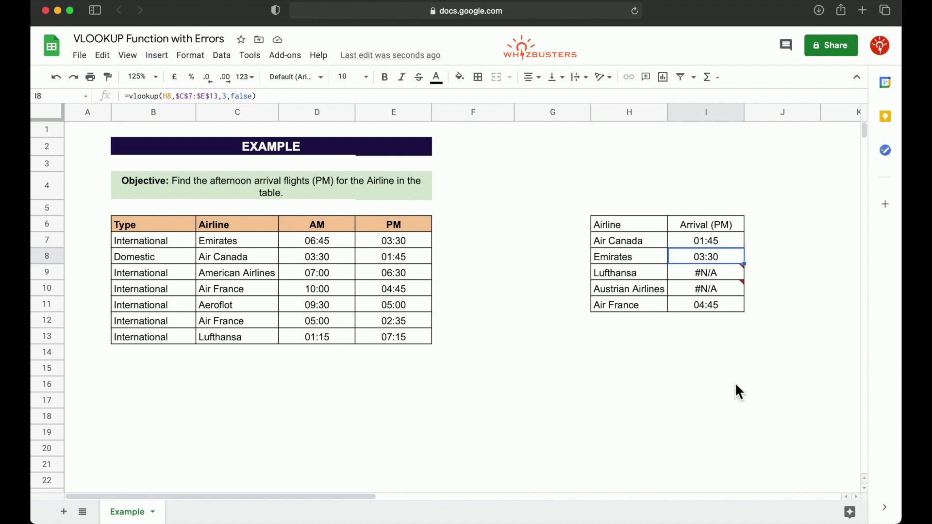
mouse_move(738, 260)
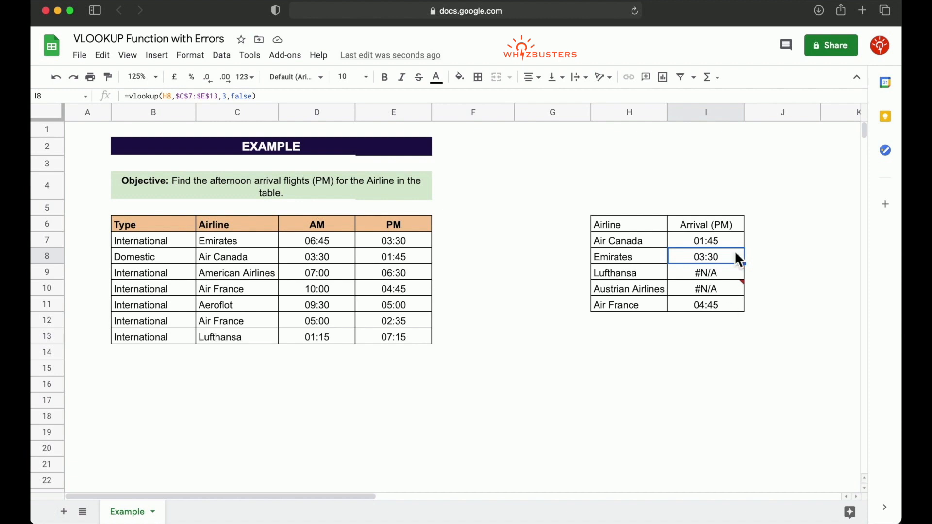
mouse_move(740, 274)
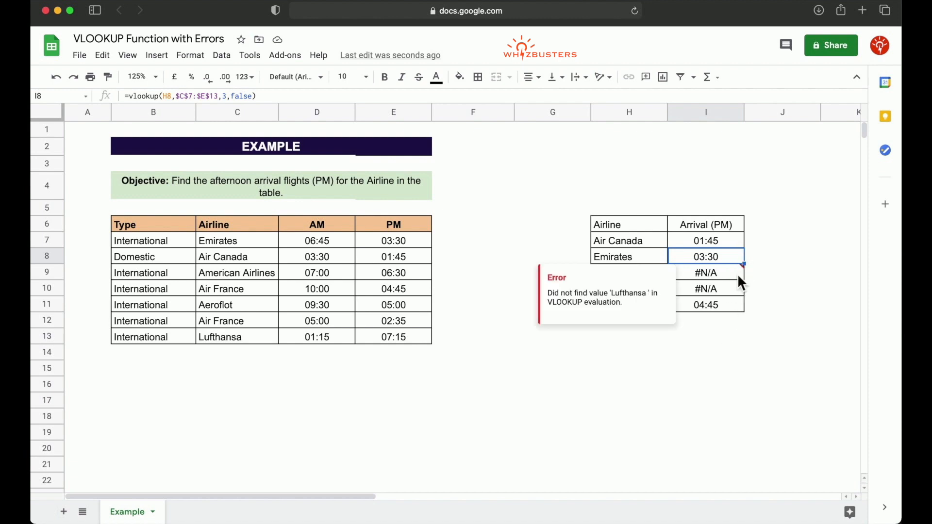
mouse_move(711, 291)
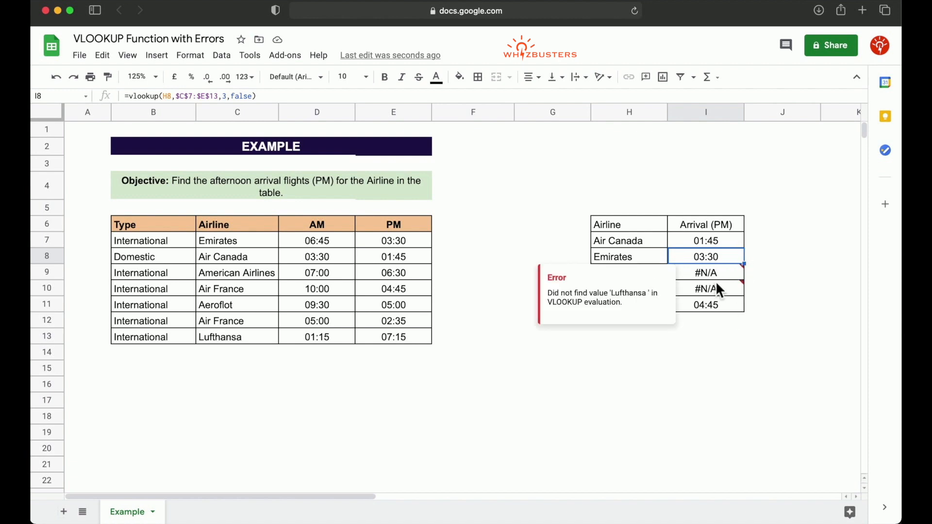
click(706, 272)
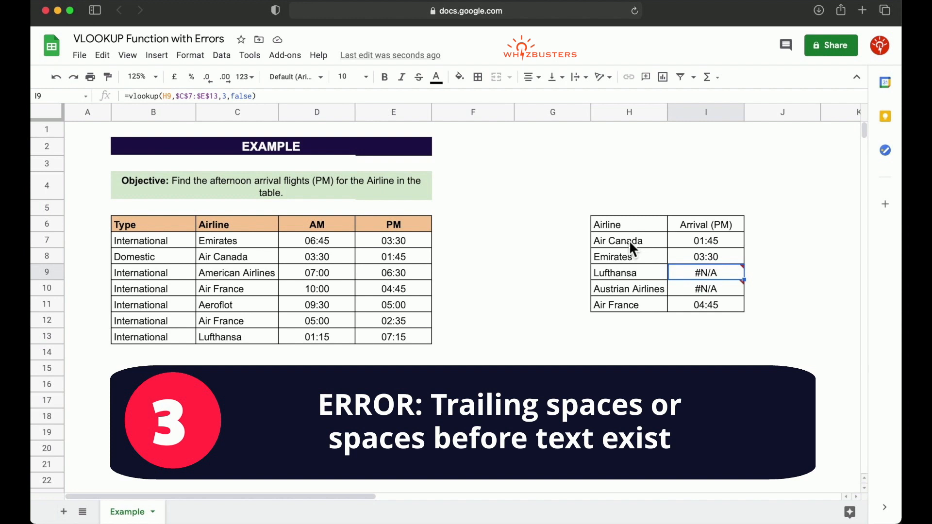
mouse_move(333, 254)
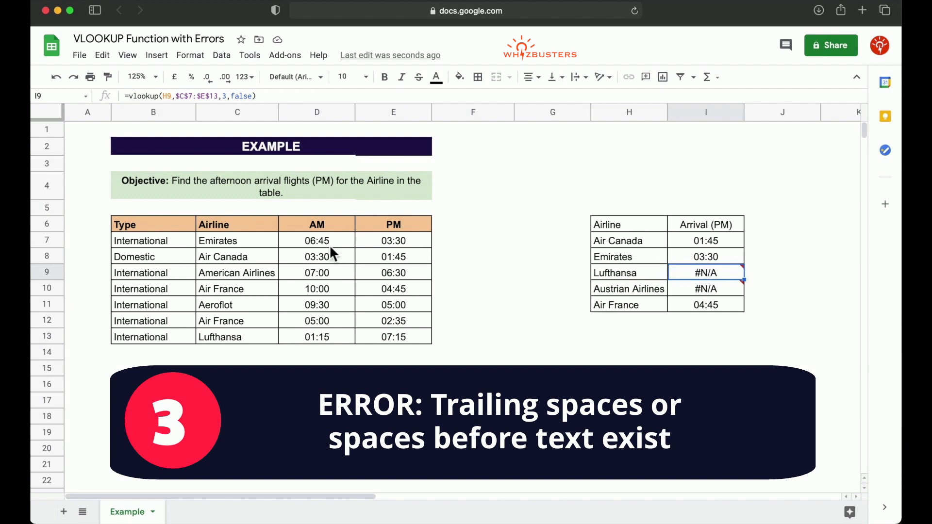
mouse_move(381, 348)
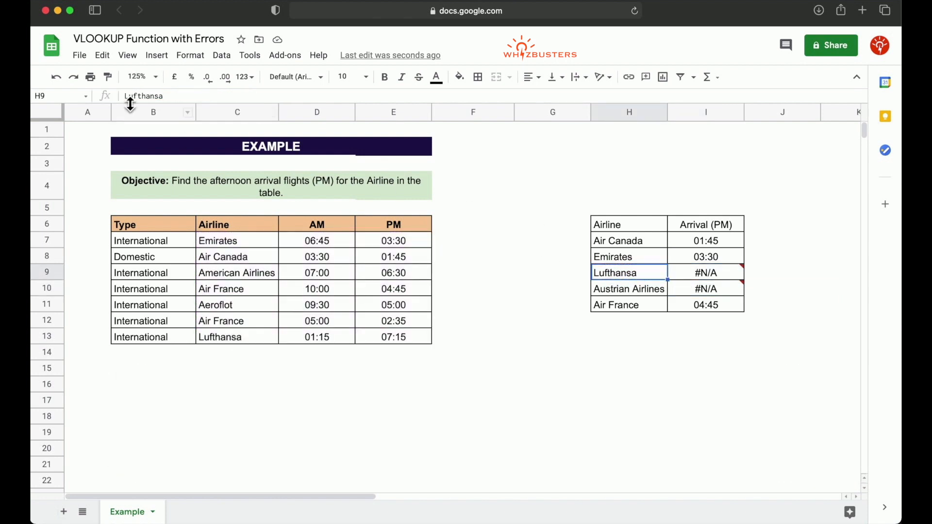
Step: Delete the trailing space after 'Lufthansa' in H9 so I9 returns 07:15
double_click(615, 272)
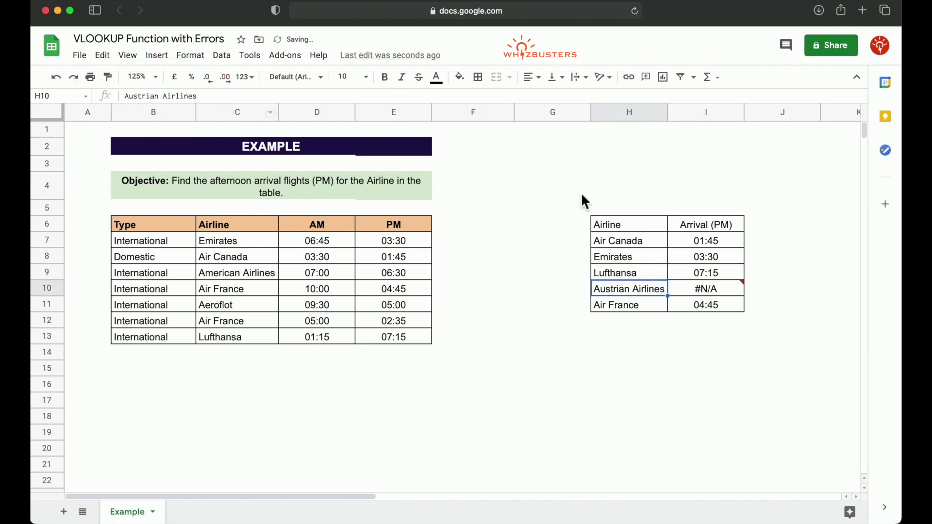
mouse_move(682, 272)
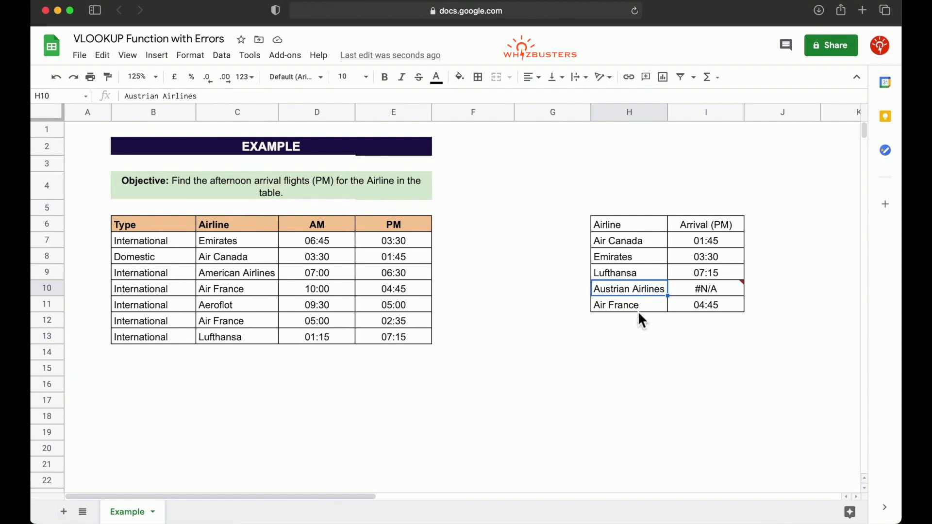
mouse_move(648, 306)
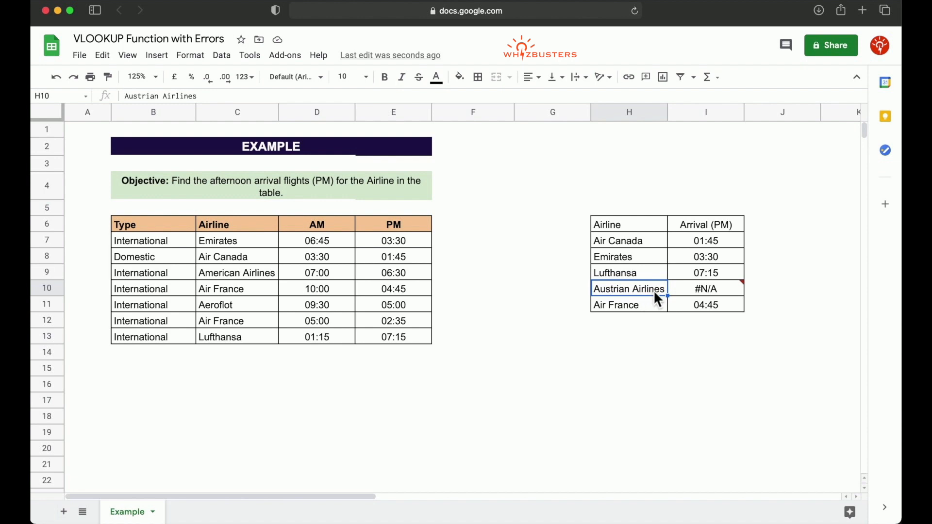
mouse_move(720, 297)
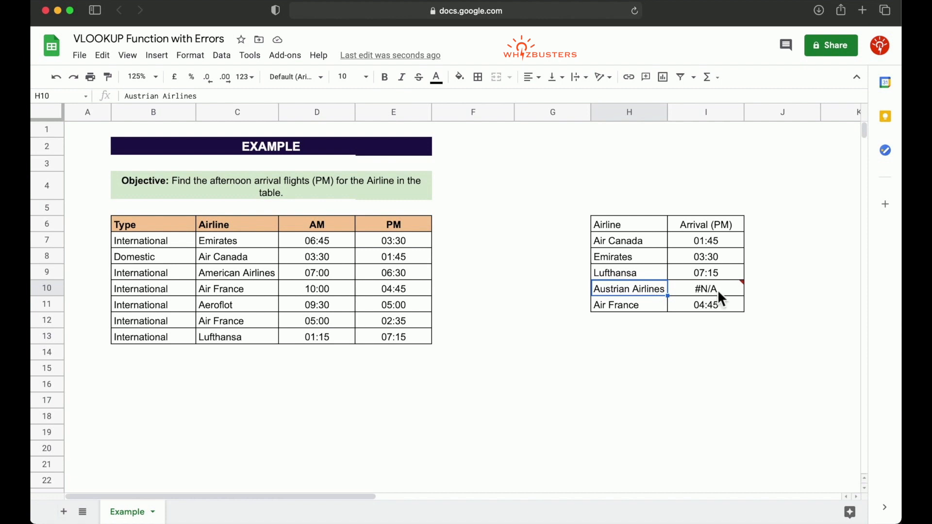
click(706, 288)
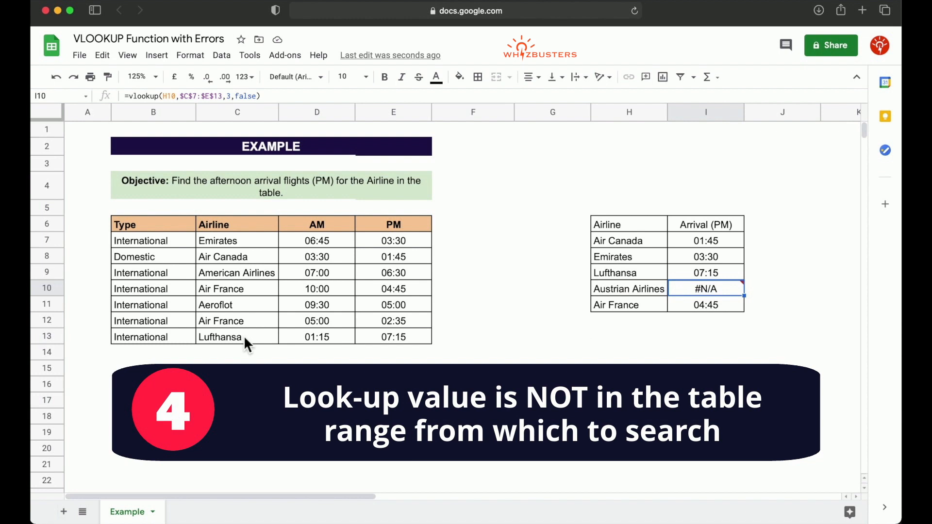
mouse_move(638, 308)
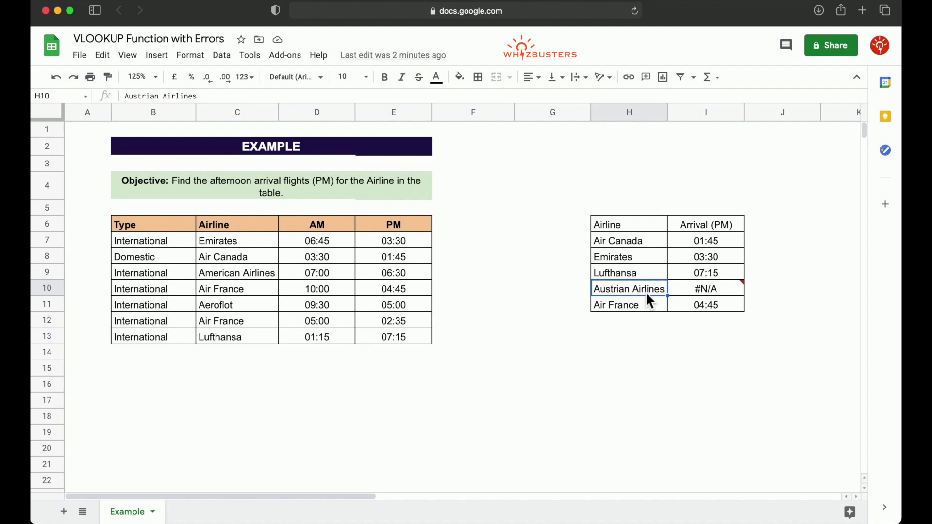
click(628, 304)
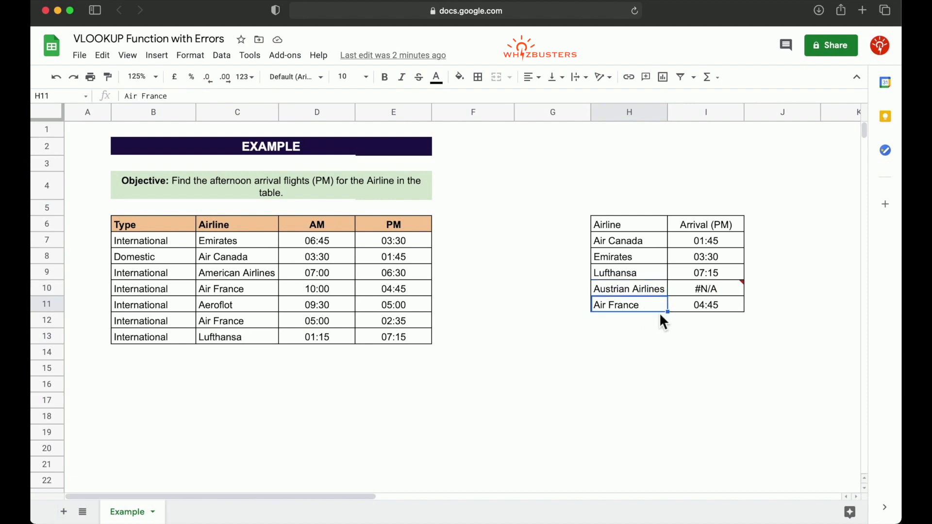
mouse_move(684, 317)
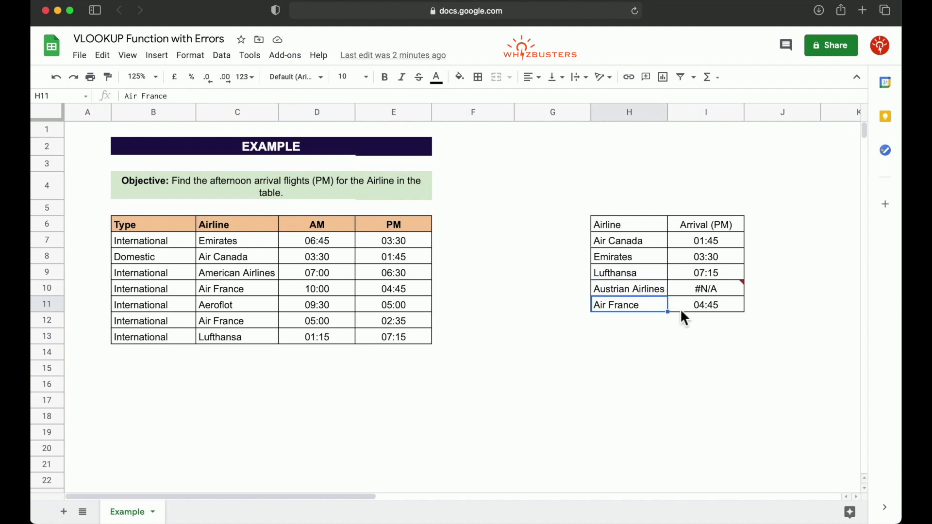
click(706, 304)
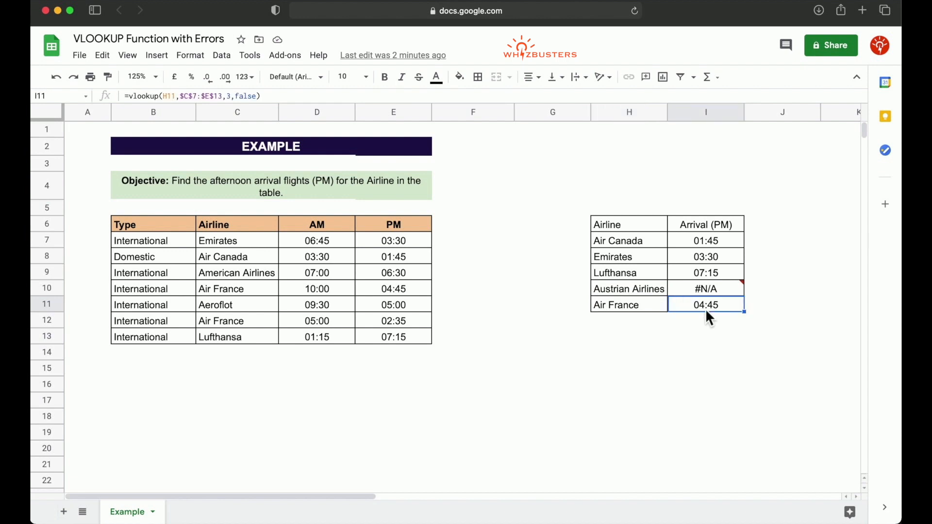
mouse_move(327, 335)
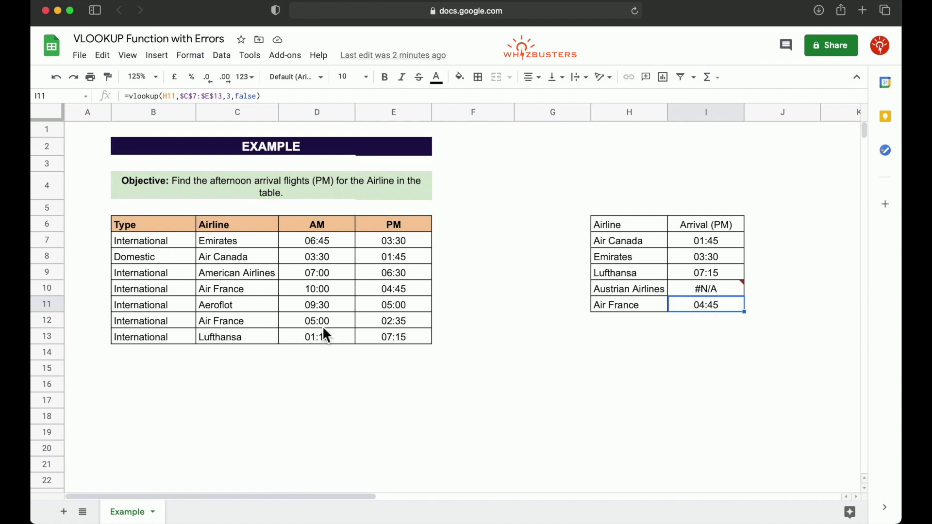
mouse_move(238, 274)
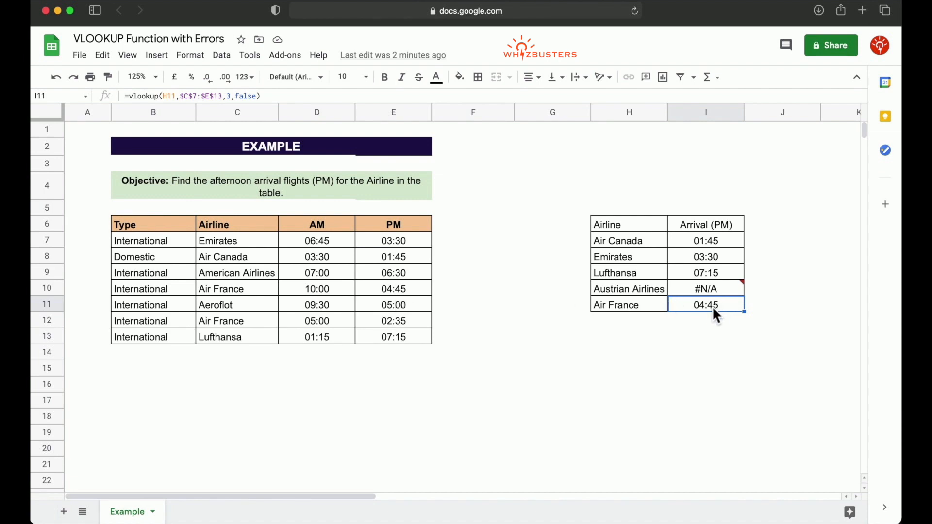
mouse_move(229, 330)
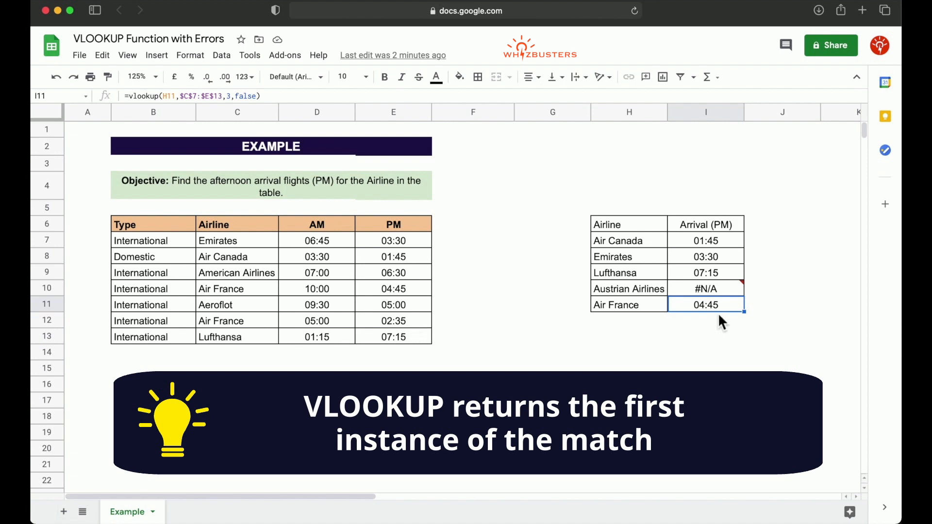
mouse_move(356, 351)
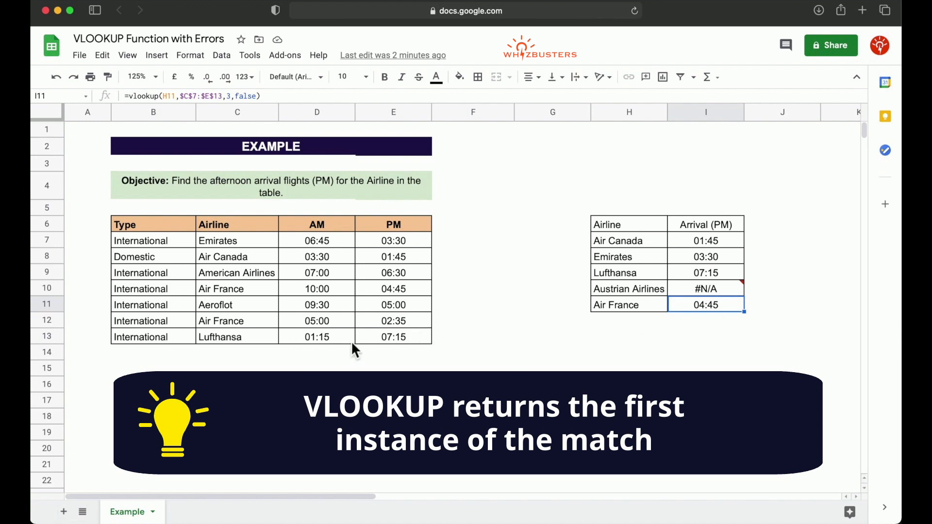
mouse_move(398, 338)
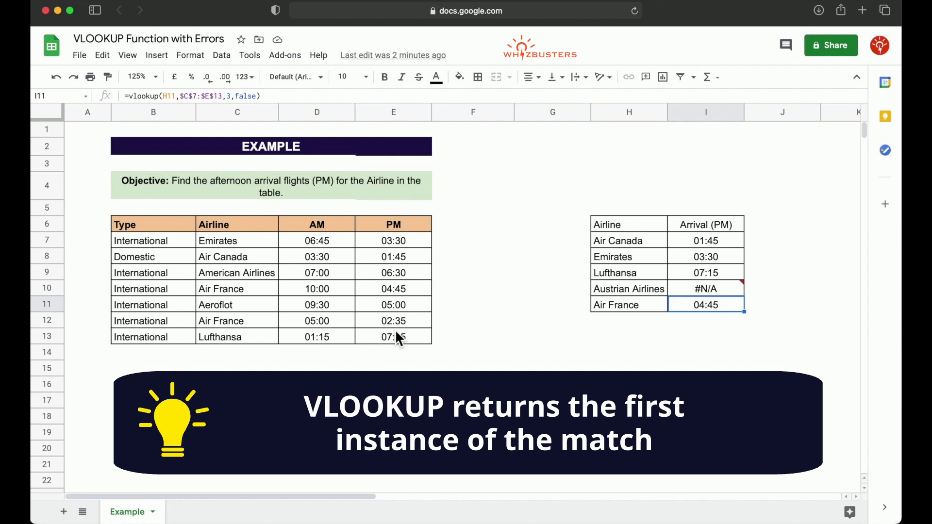